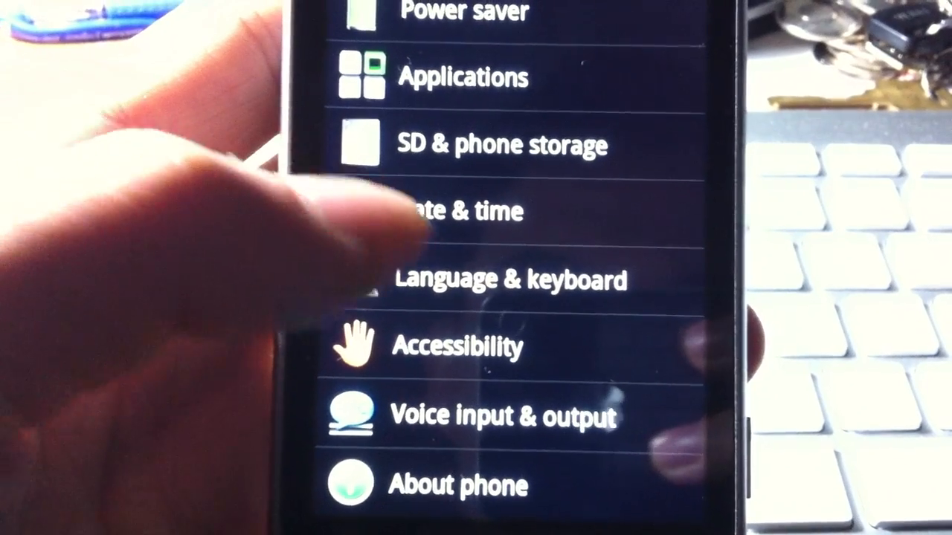
# Enter Language & keyboard from the Settings list.
pyautogui.click(511, 279)
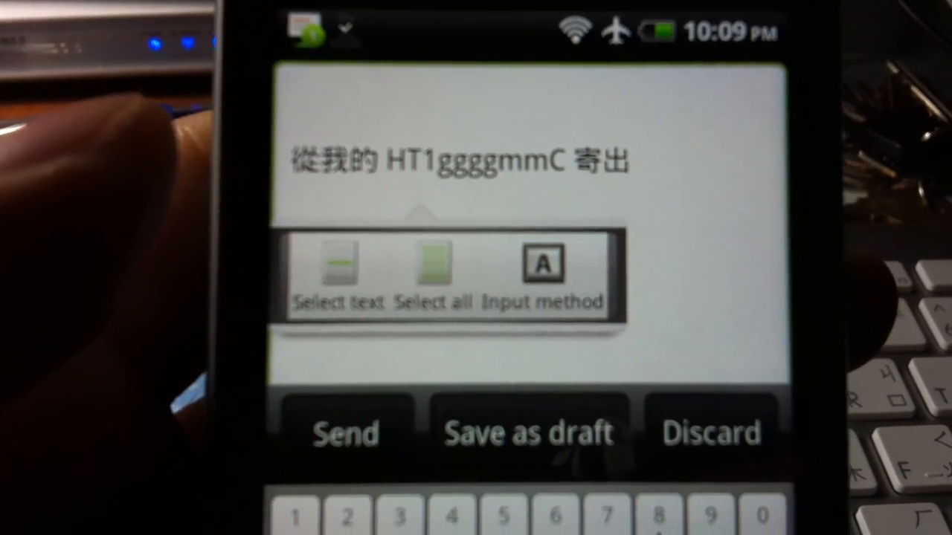
# Choose Input method from the message body's long-press menu to list available keyboards.
pyautogui.click(541, 264)
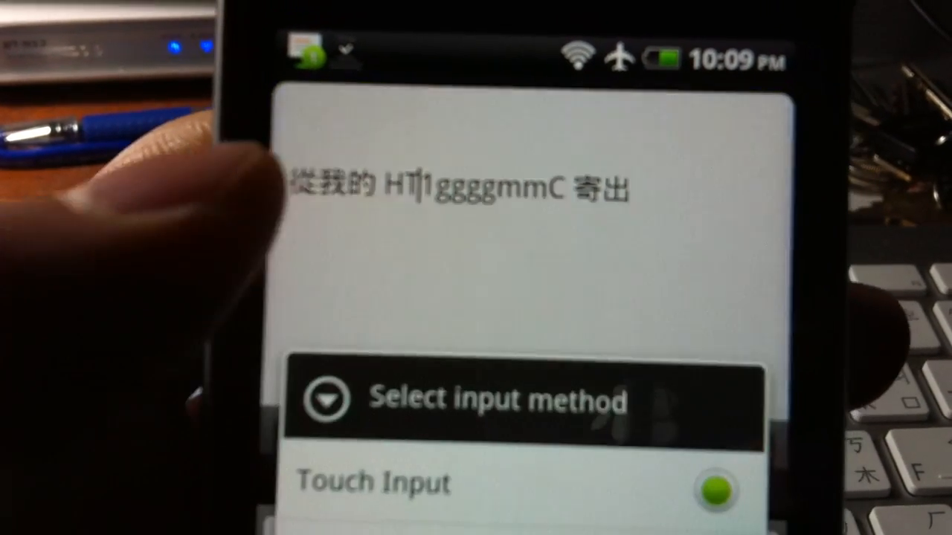